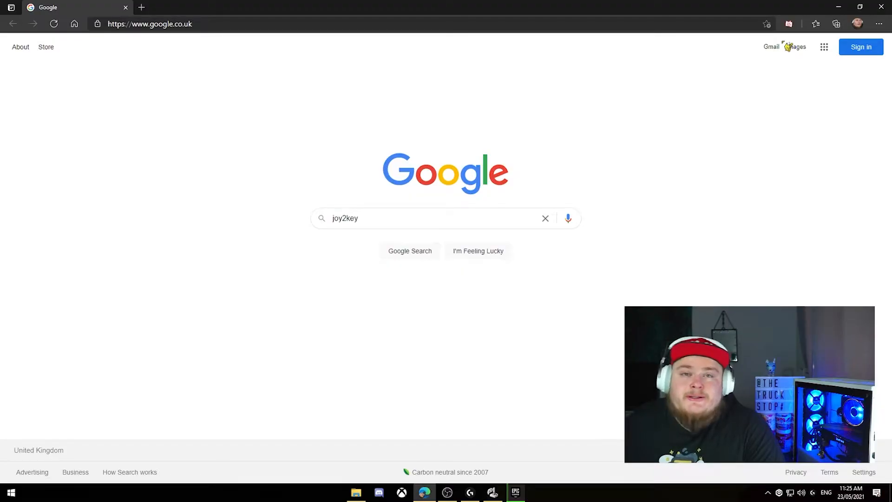
Verify the Logitech G923 appears in the installed Game Controllers list, then accept the joystick device configuration
click(409, 250)
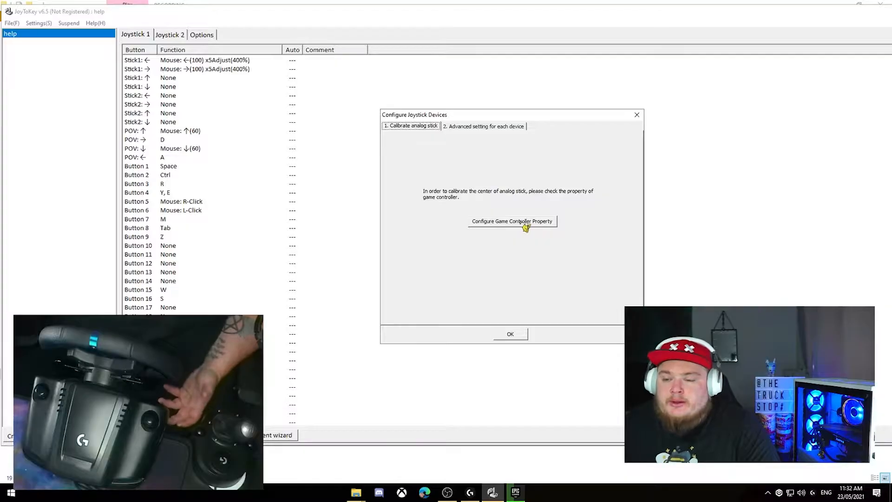
click(511, 221)
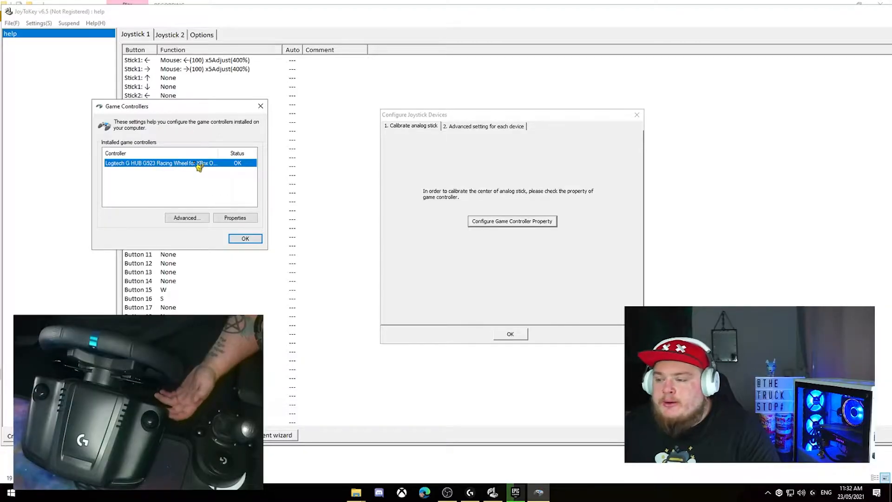
click(244, 238)
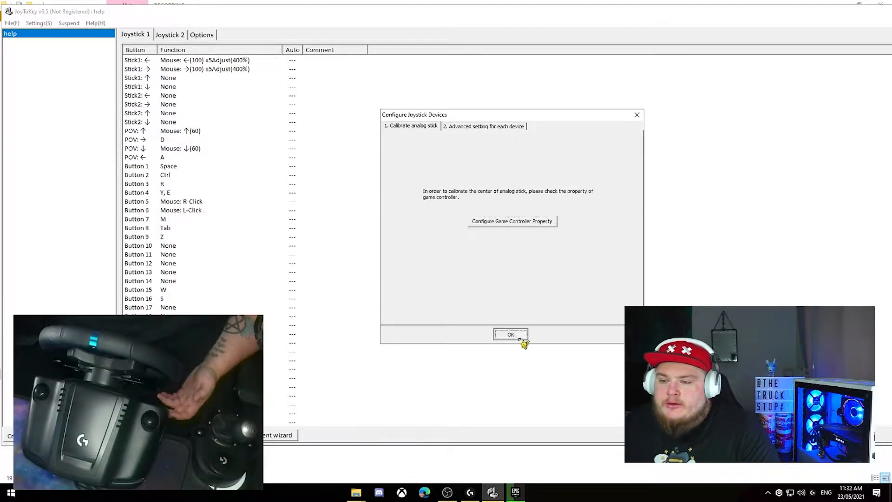
click(511, 334)
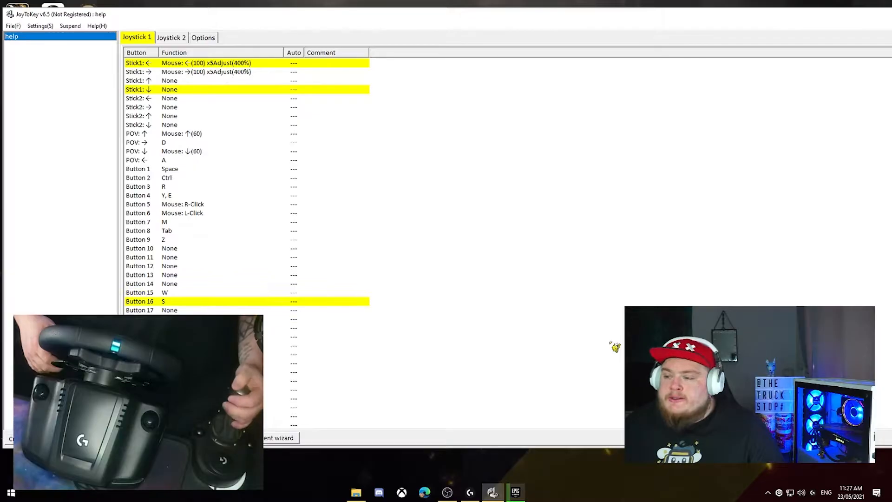
click(139, 292)
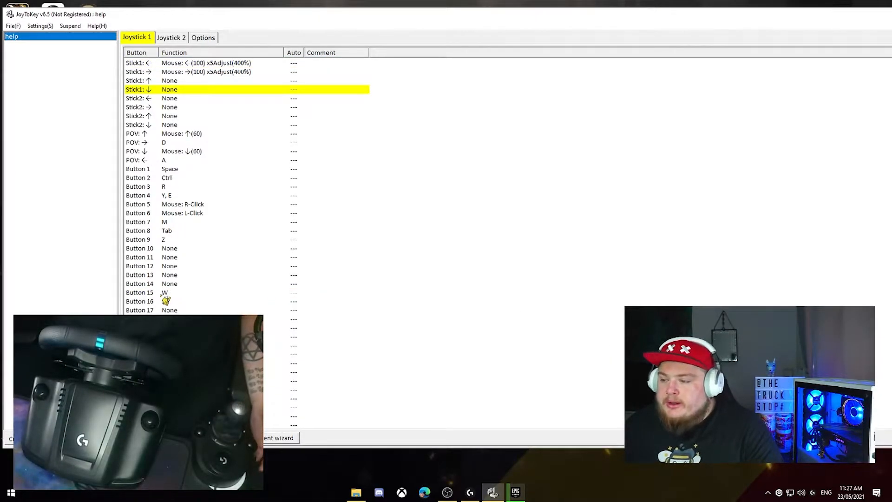
double_click(164, 292)
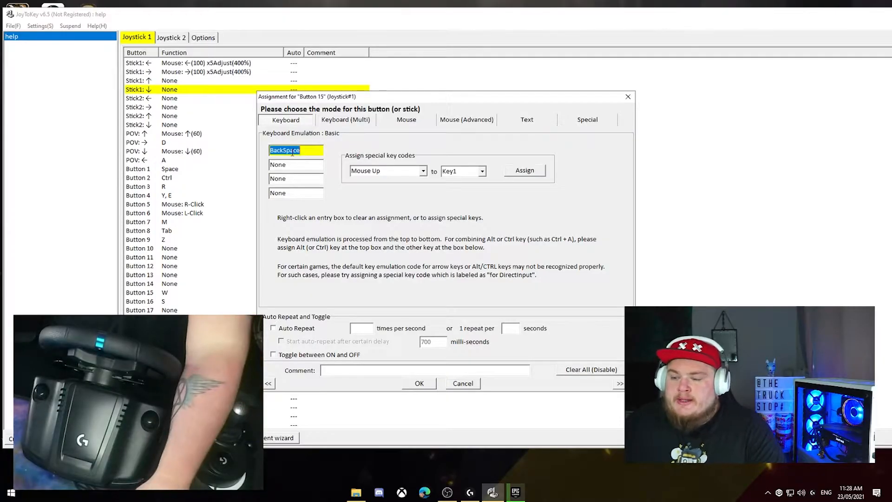
text(F)
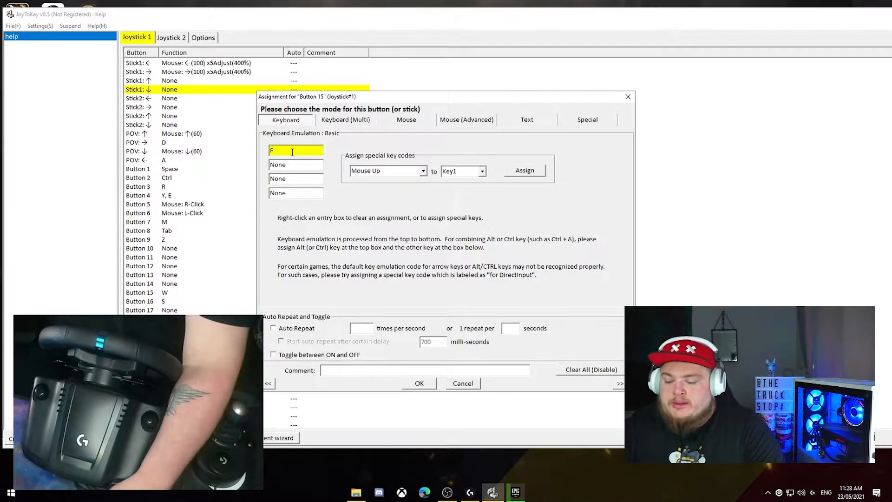
text(H)
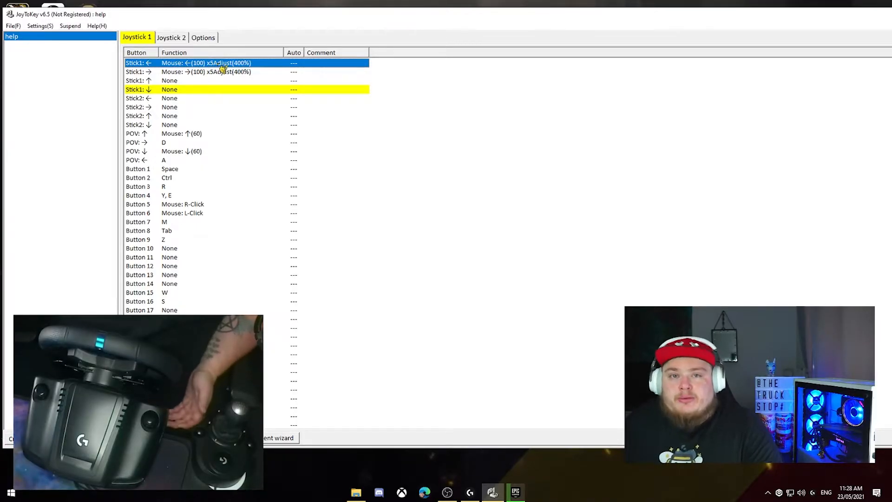
double_click(207, 62)
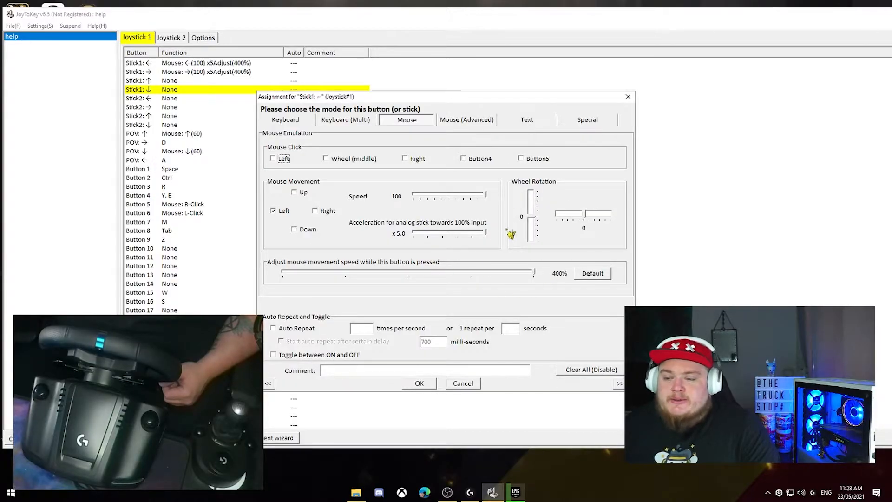
click(419, 382)
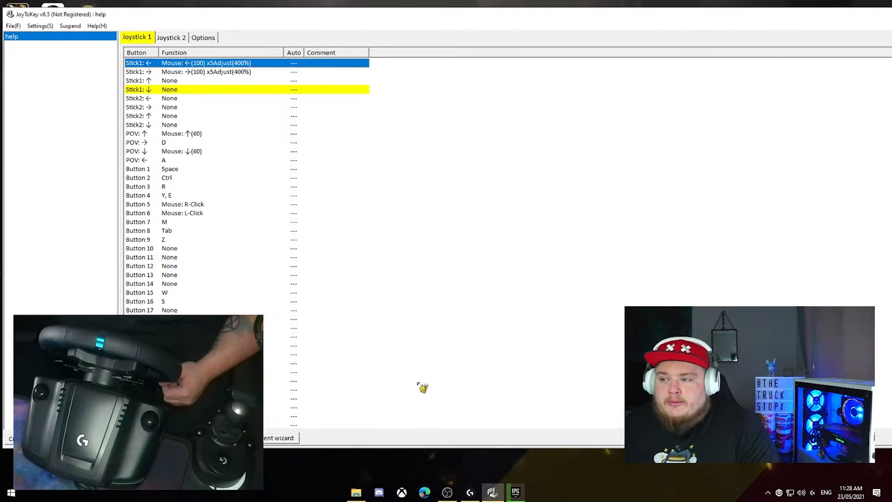